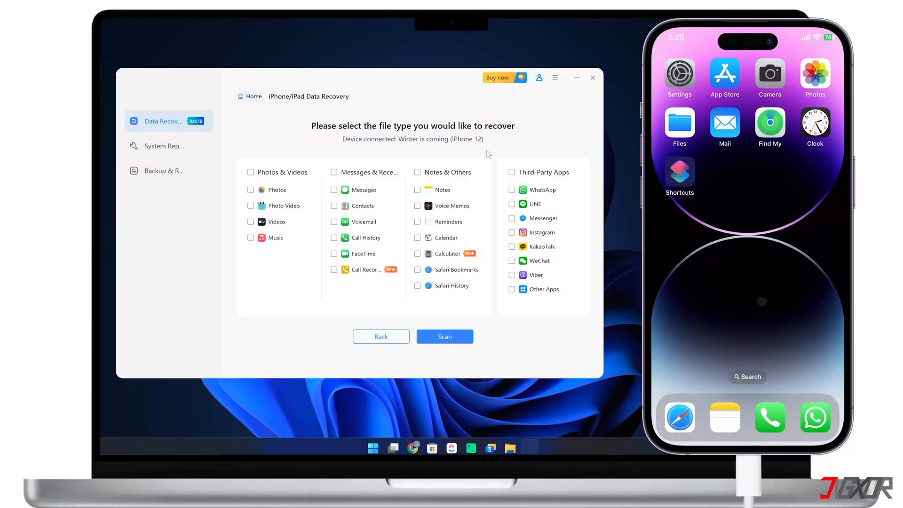
Choose the country or region from the scrolled list to reach Quick Start
click(444, 337)
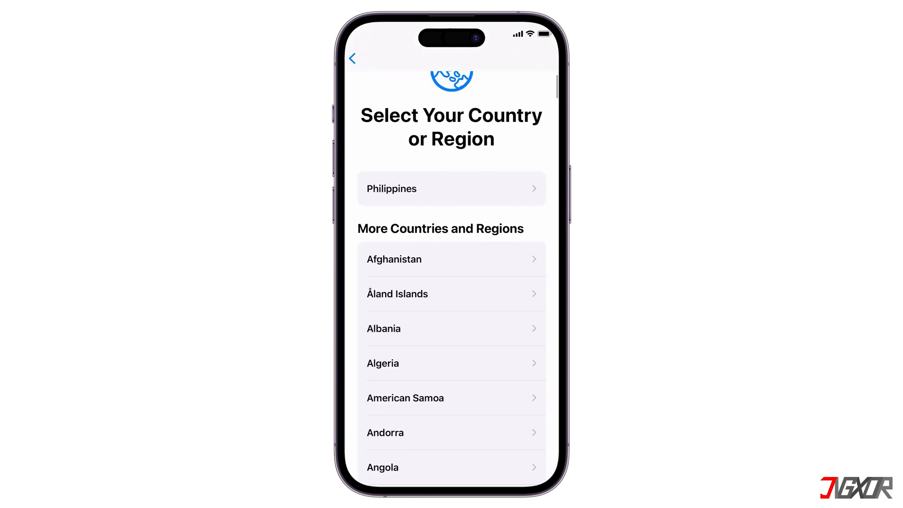
scroll(down, 3)
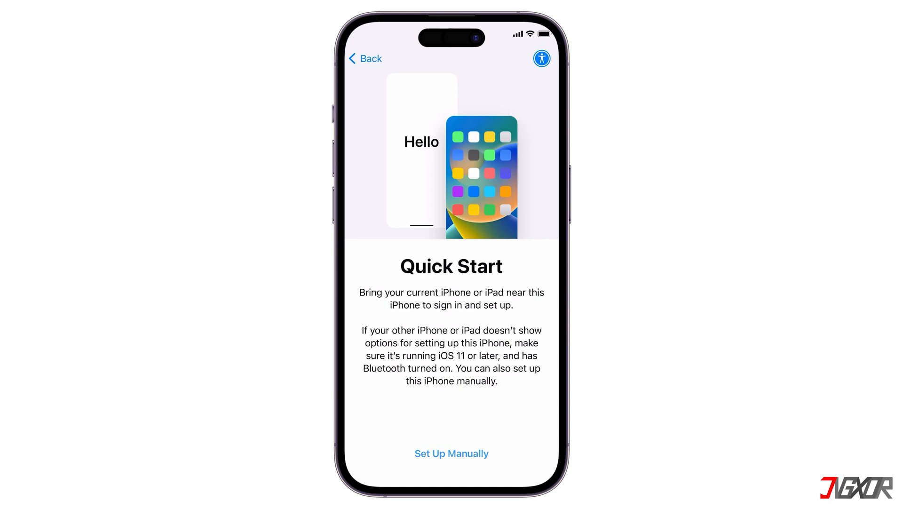
Set up manually and join the ZTE_5G_Ny4u74 Wi-Fi network with its password
click(451, 453)
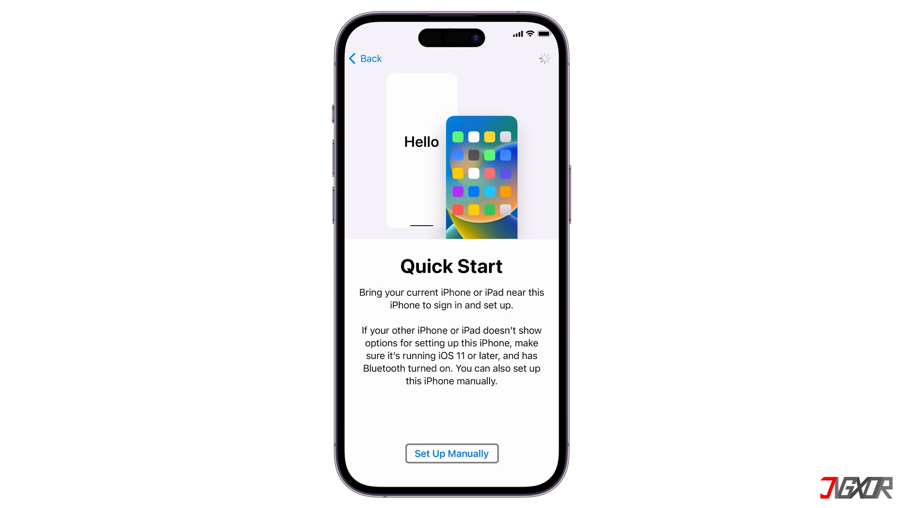
click(451, 453)
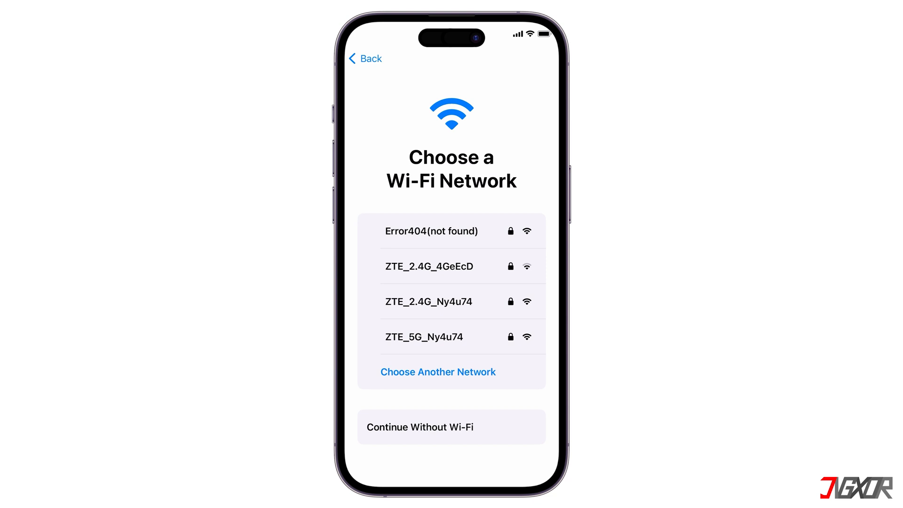
click(424, 336)
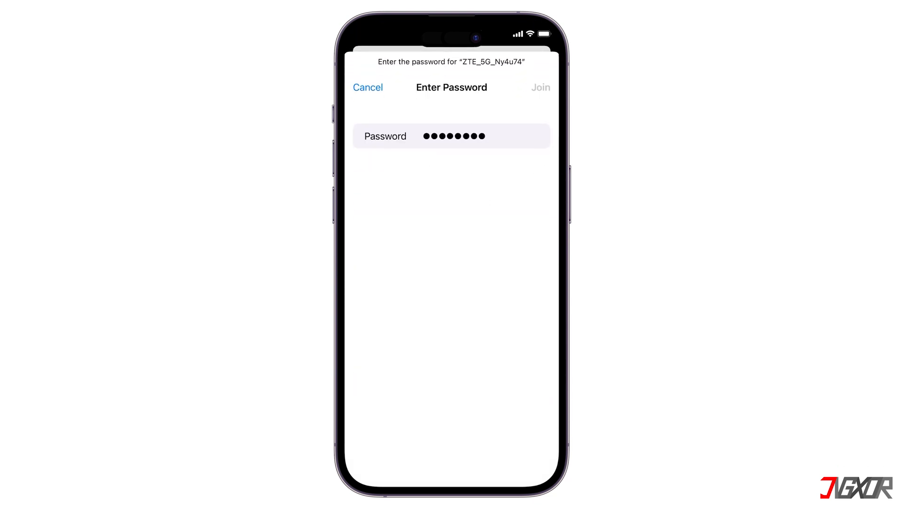
click(540, 86)
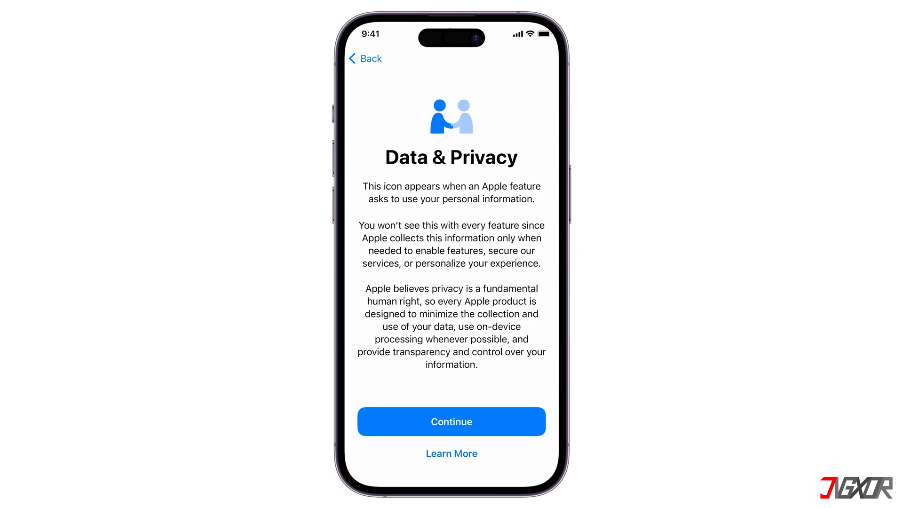
Continue past Data & Privacy and Face ID, then create and confirm a numeric passcode
click(451, 421)
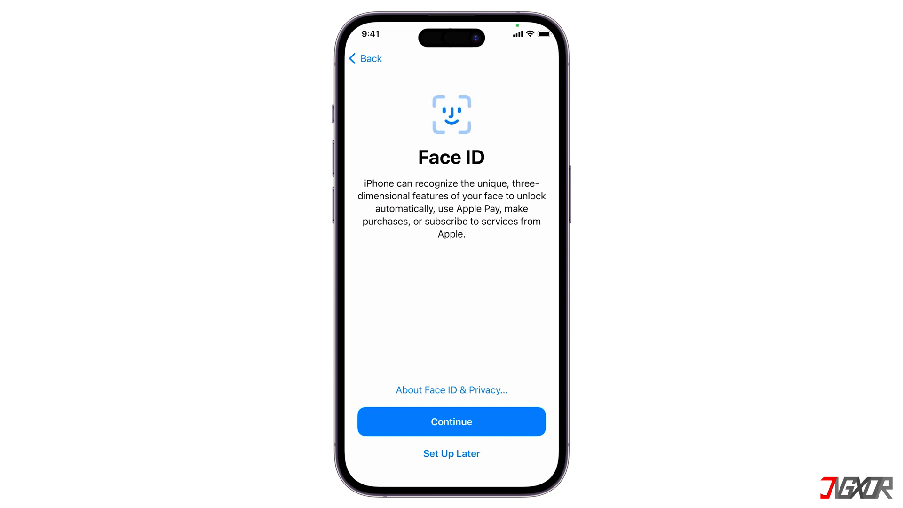
click(450, 422)
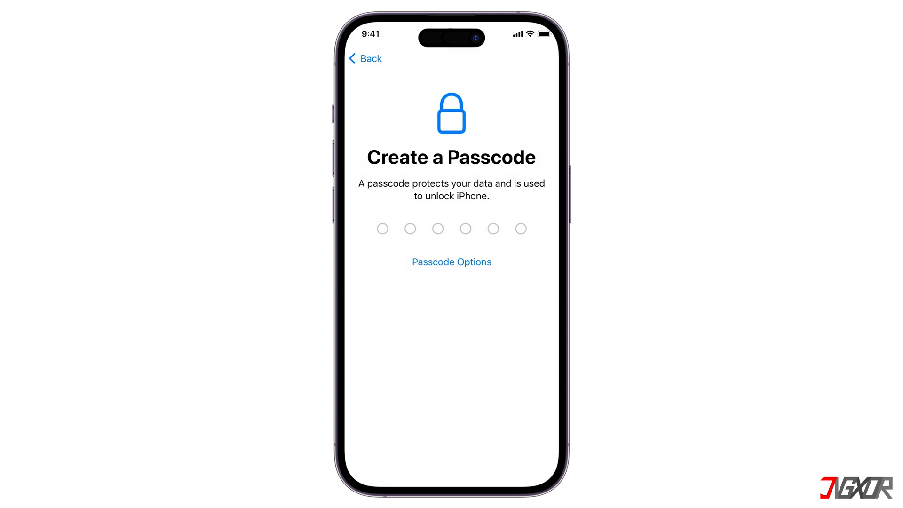
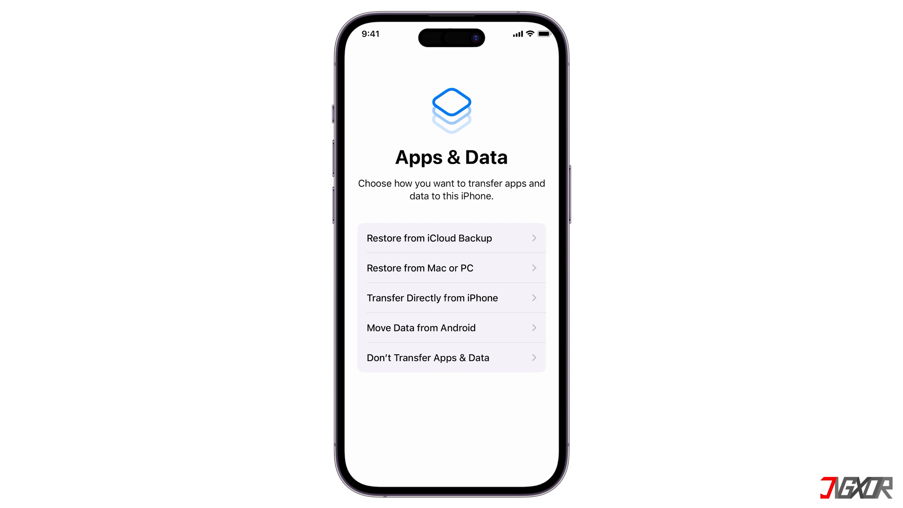
Choose Restore from iCloud Backup, sign in with the Apple ID and agree to the terms
click(451, 357)
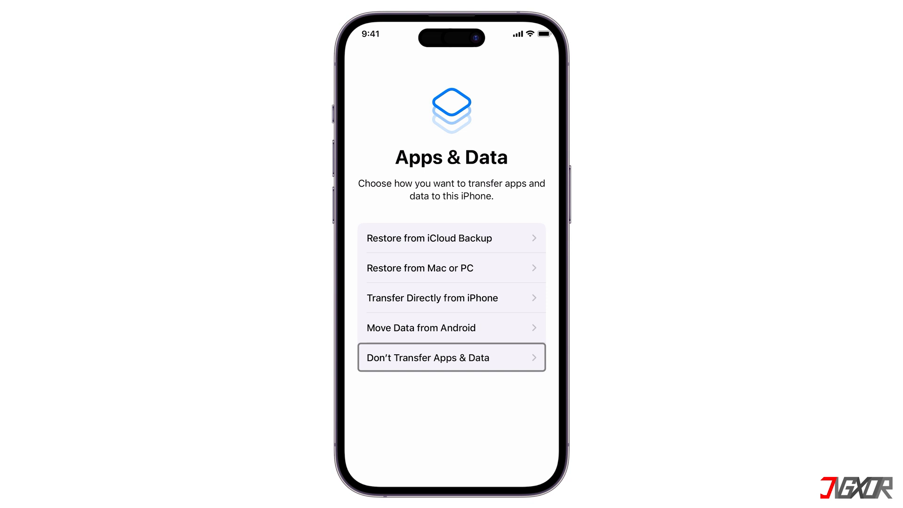
mouse_move(450, 358)
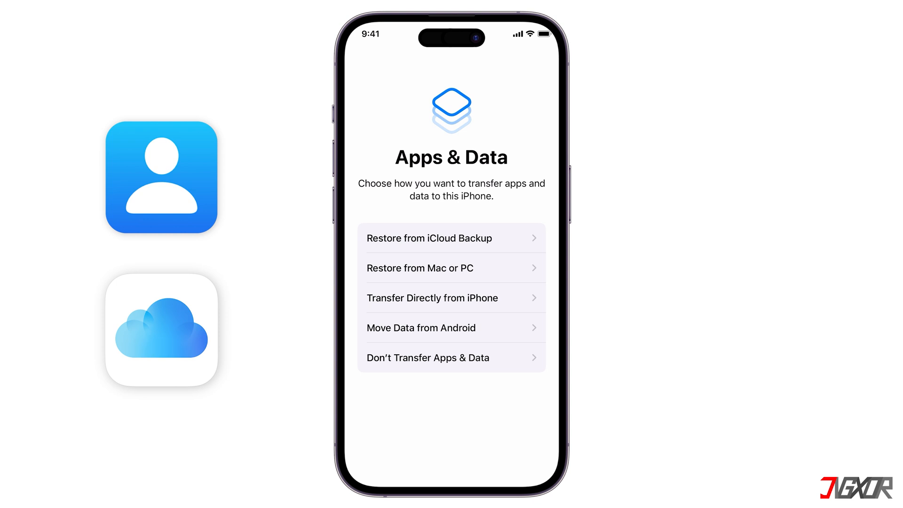
click(428, 238)
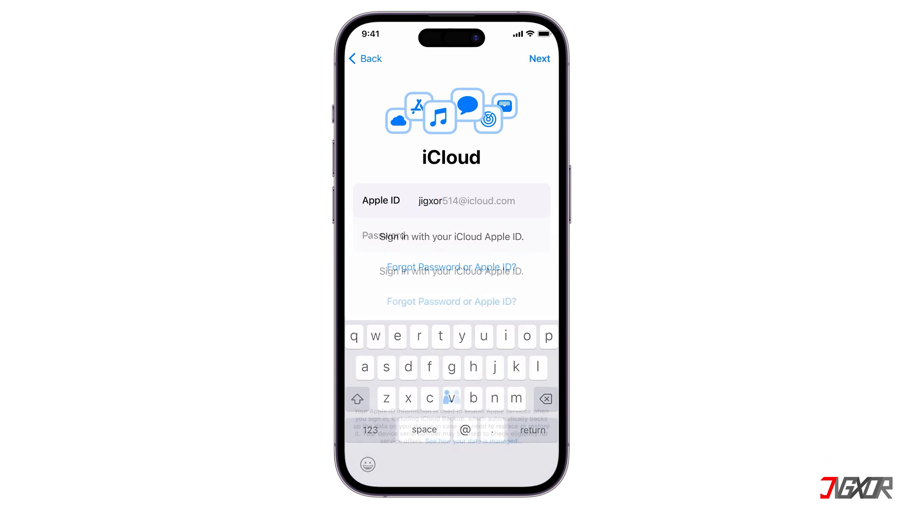
click(537, 58)
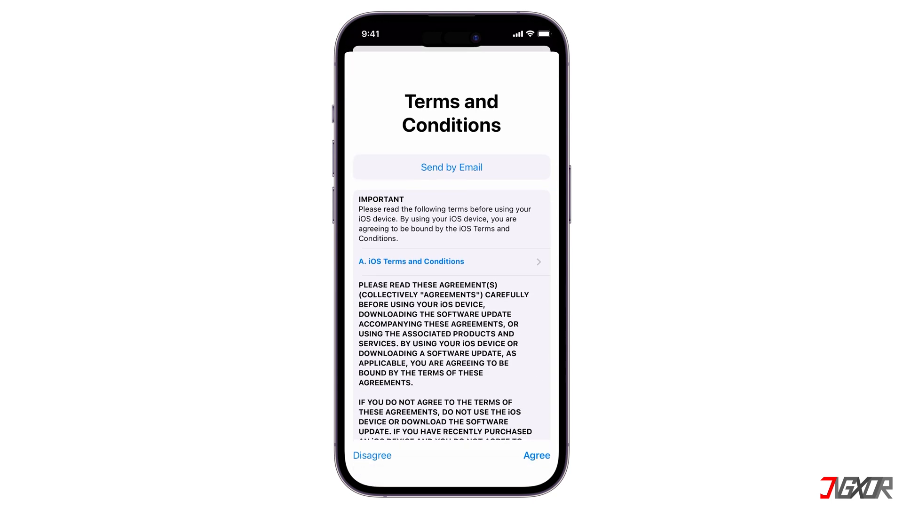
click(535, 455)
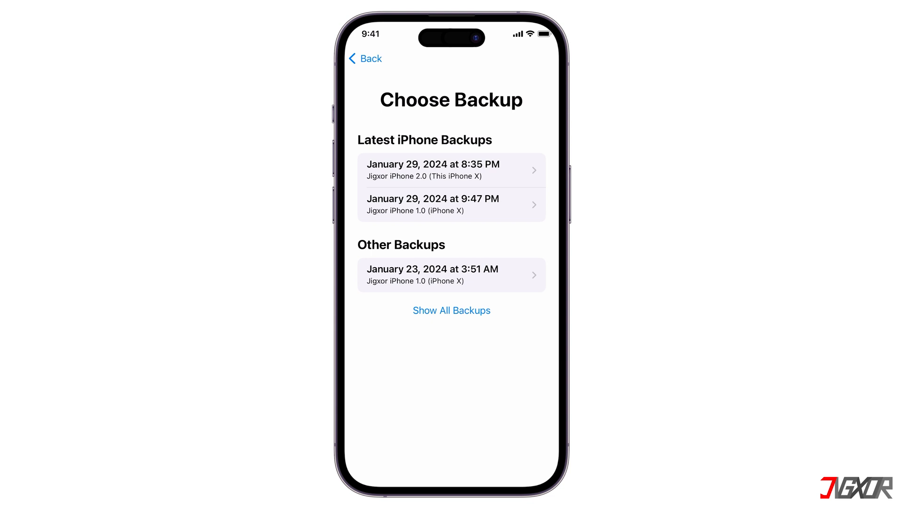
Restore the January 29, 2024 9:47 PM backup, keeping its apps, data and settings
click(450, 204)
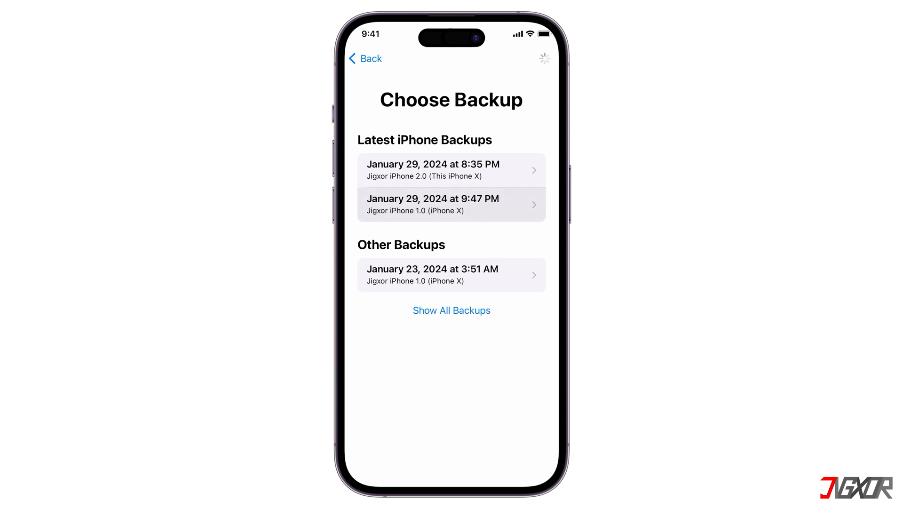
click(451, 205)
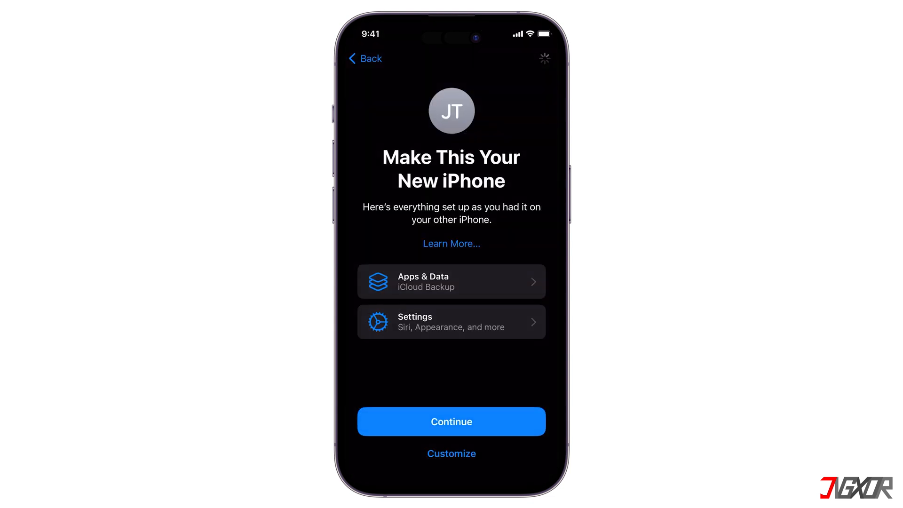
click(450, 422)
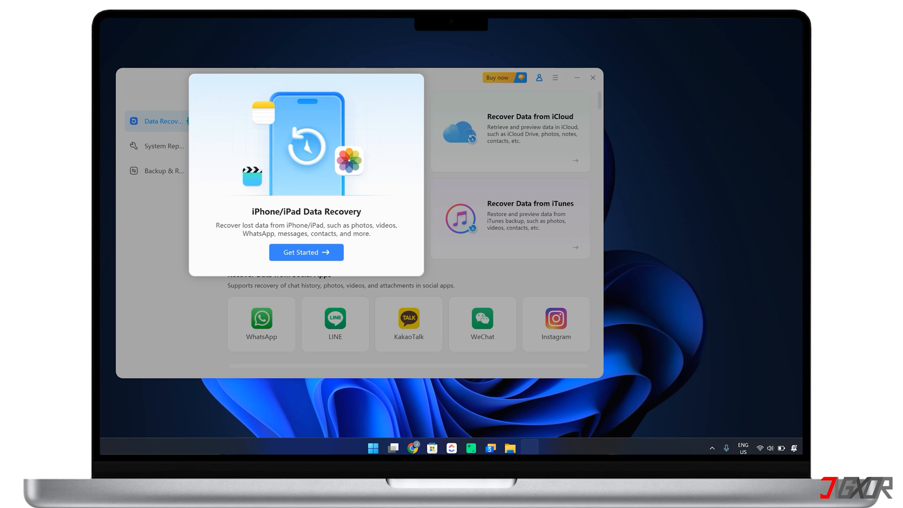
Start iPhone/iPad data recovery and trust the computer so the iPhone 12 is detected
click(305, 252)
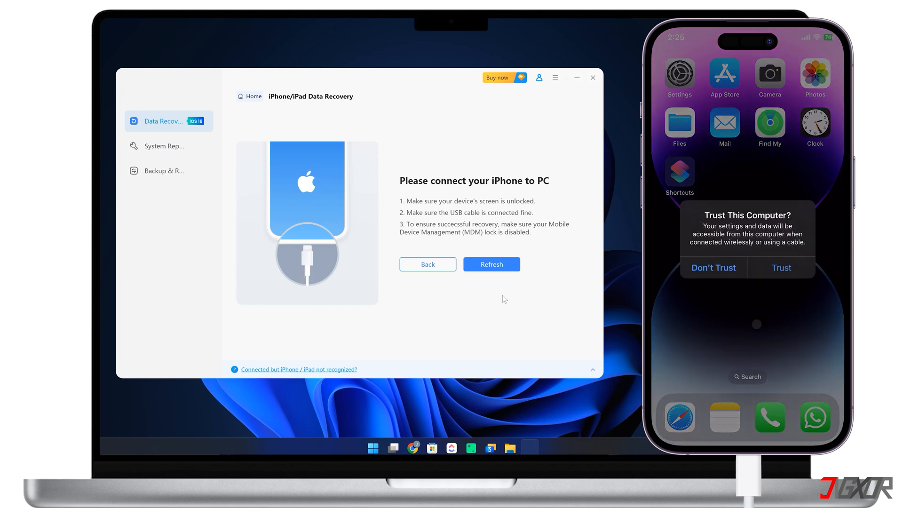
click(780, 267)
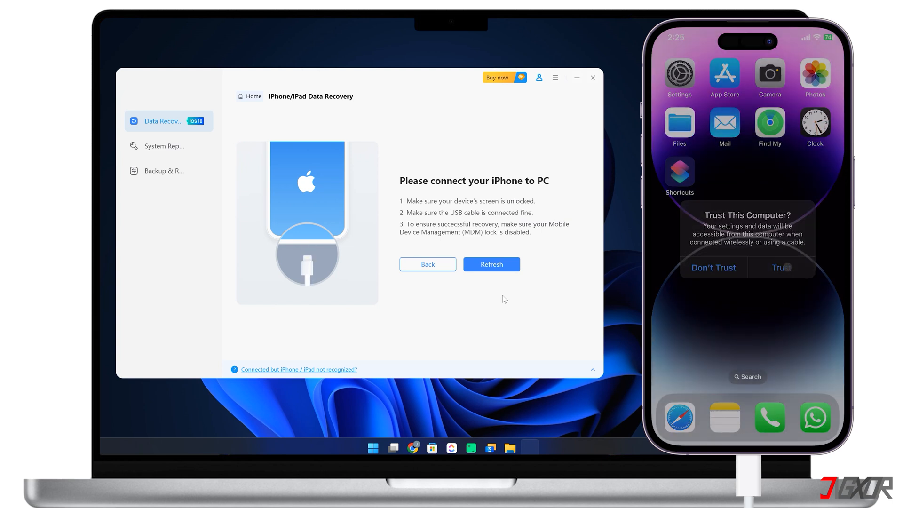
click(781, 267)
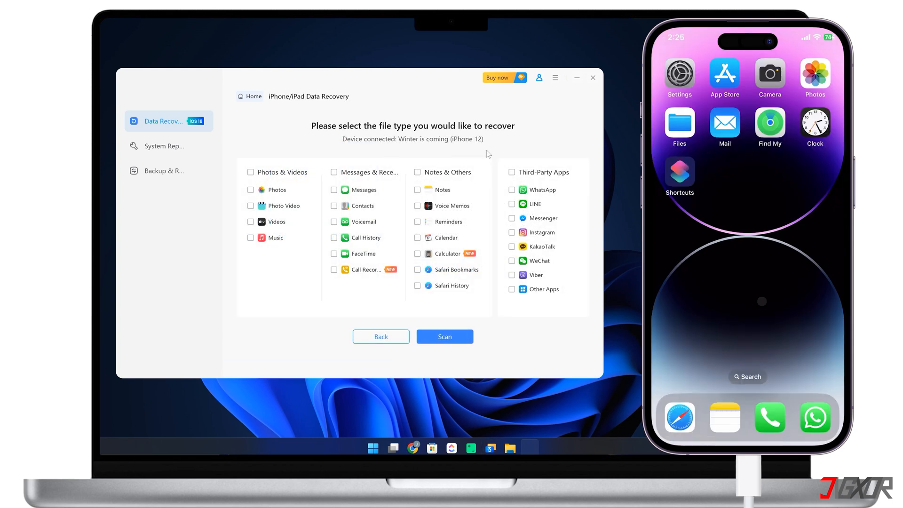
Scan the iPhone for Notes only, listing found notes with deleted ones in red
click(417, 189)
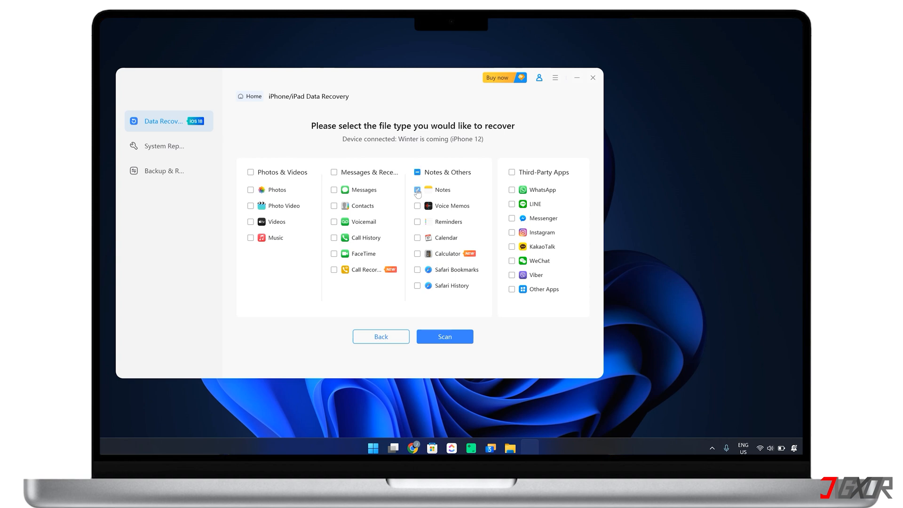
click(417, 189)
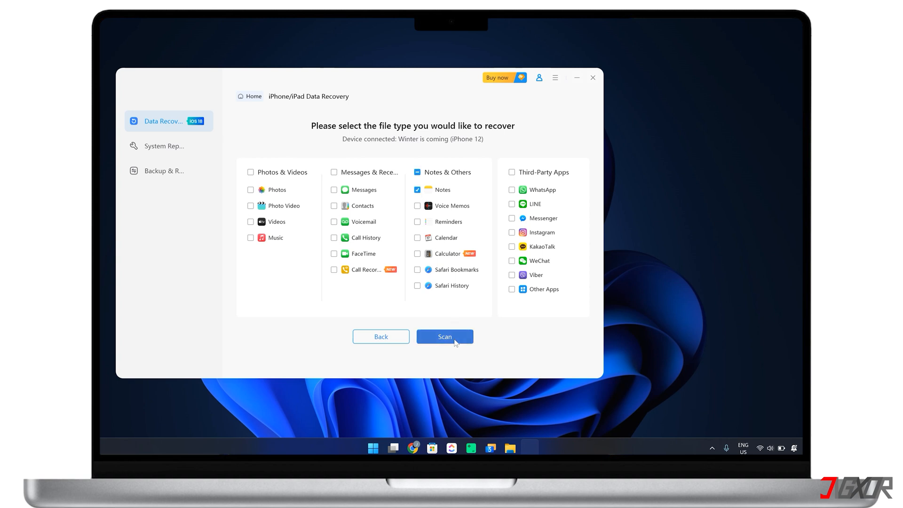
click(444, 337)
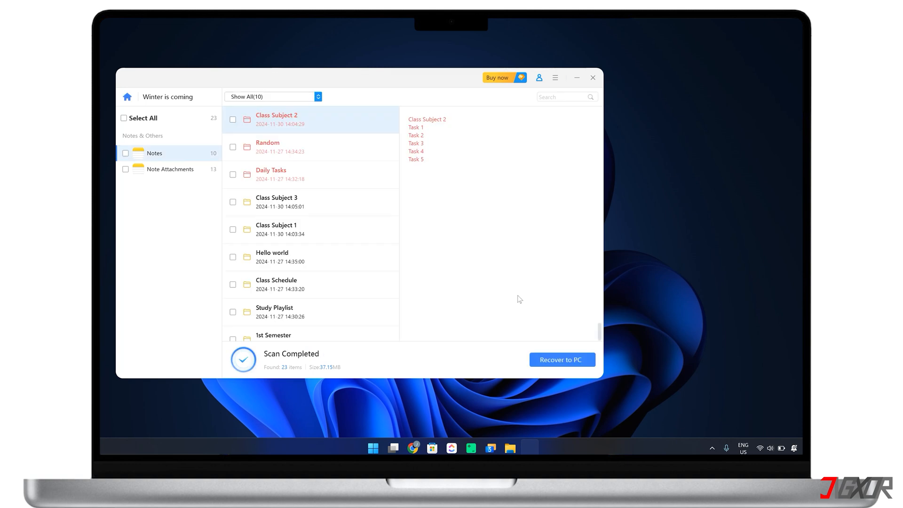
mouse_move(272, 109)
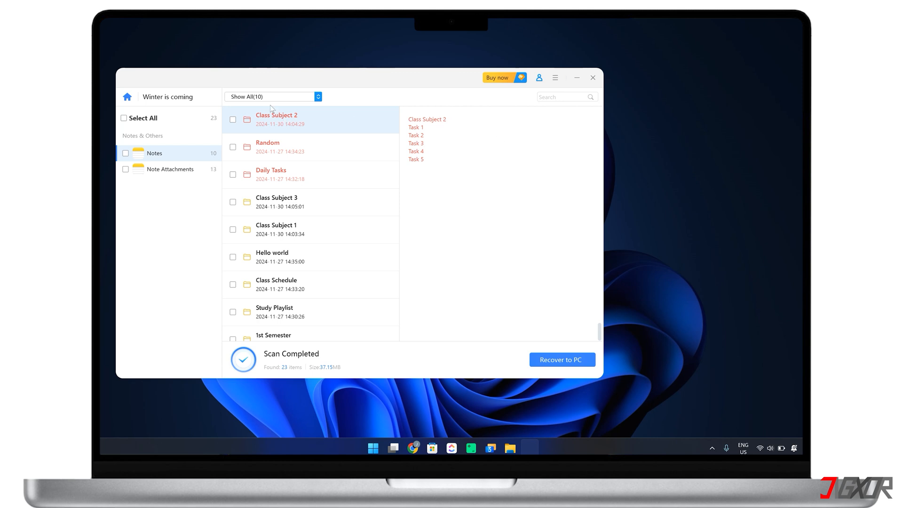
Filter to deleted notes, preview Random and mark Daily Tasks for recovery
click(273, 96)
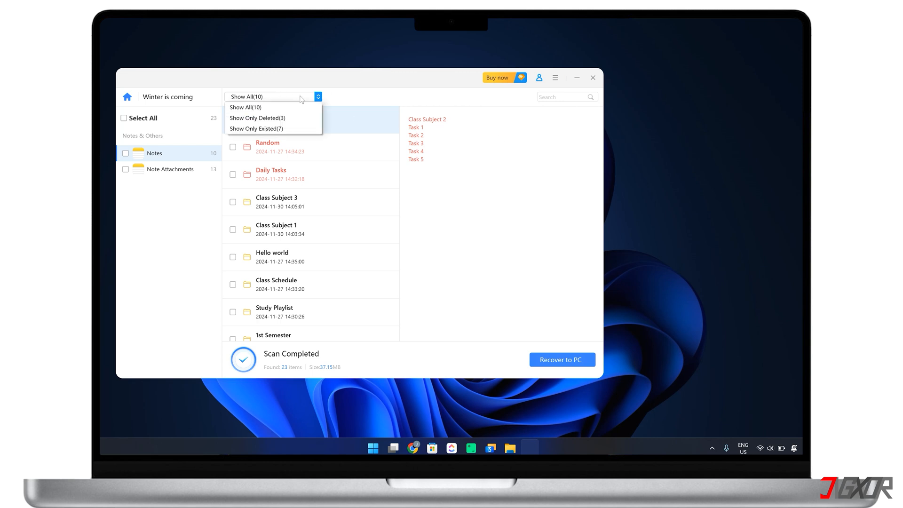
click(257, 119)
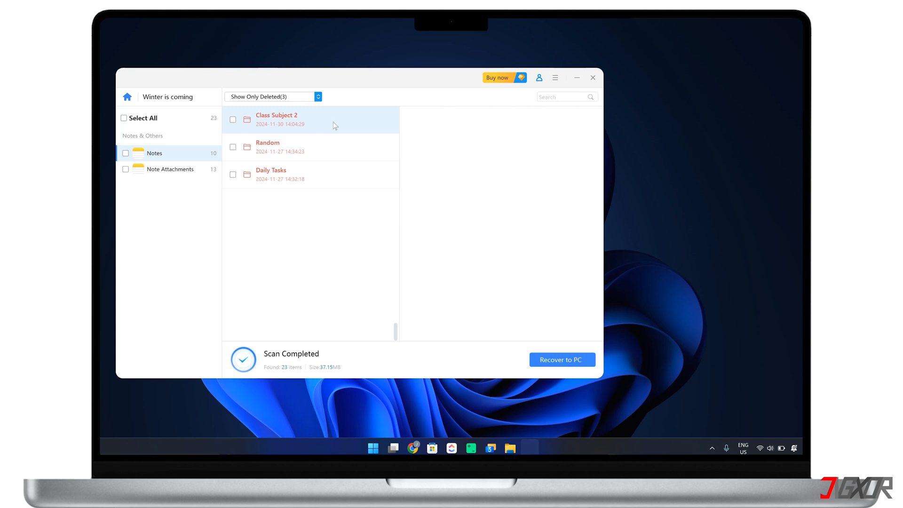
click(267, 147)
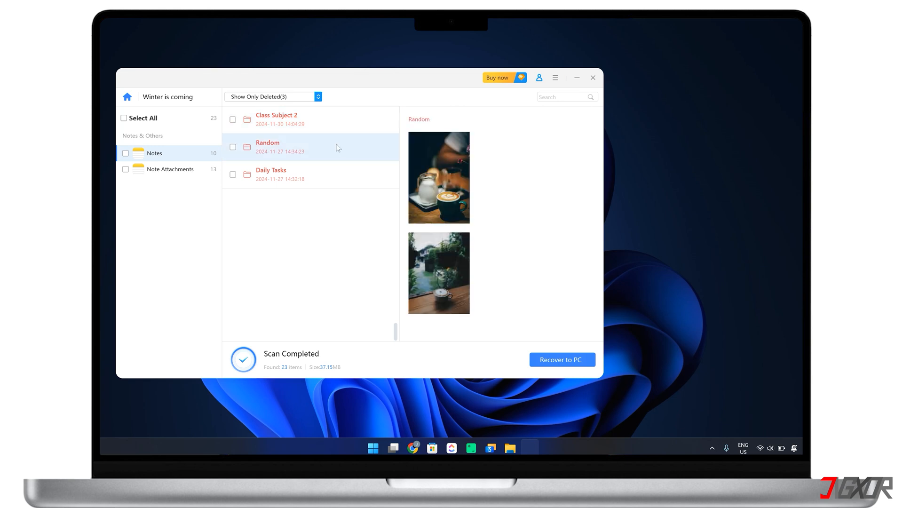
click(279, 174)
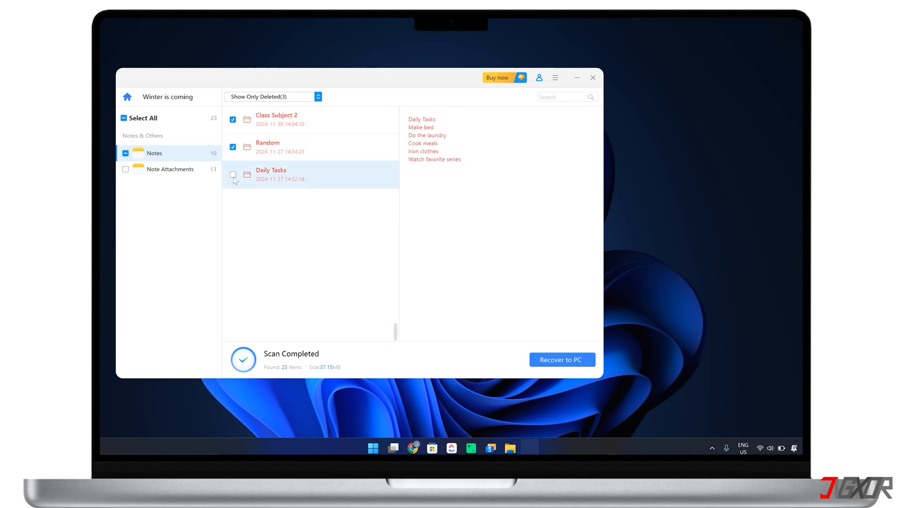
click(232, 175)
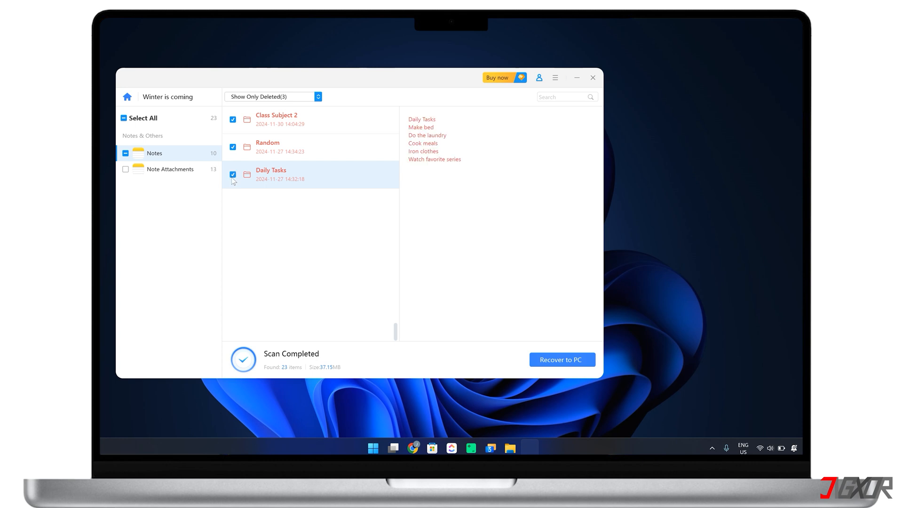
mouse_move(355, 256)
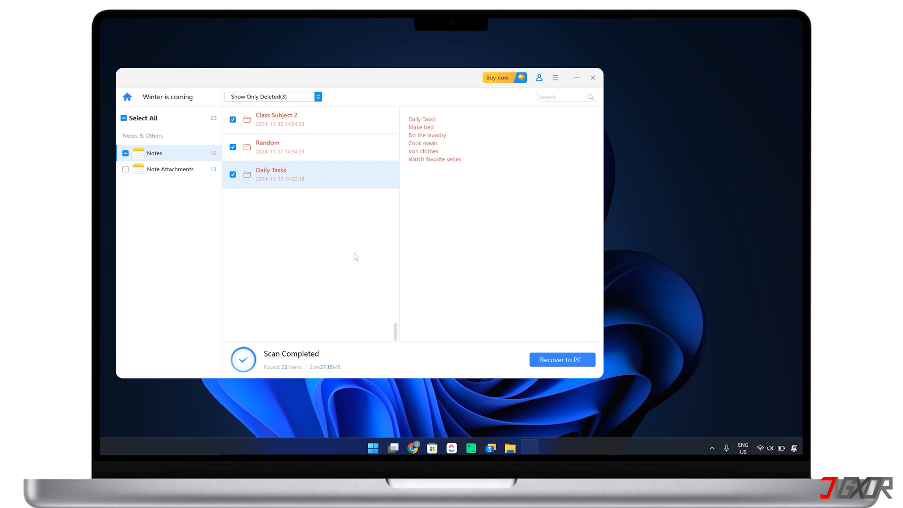
Recover the checked notes to the Documents > Files folder on the PC
click(561, 360)
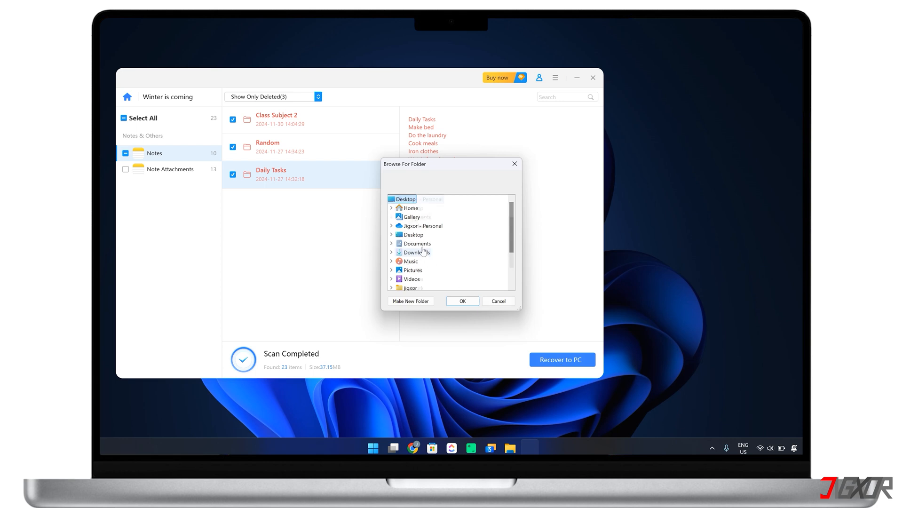
click(391, 243)
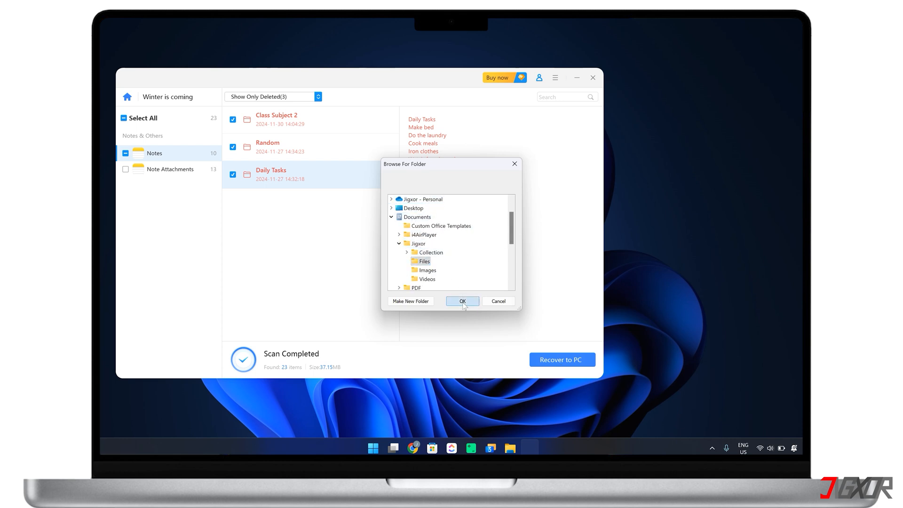
click(462, 301)
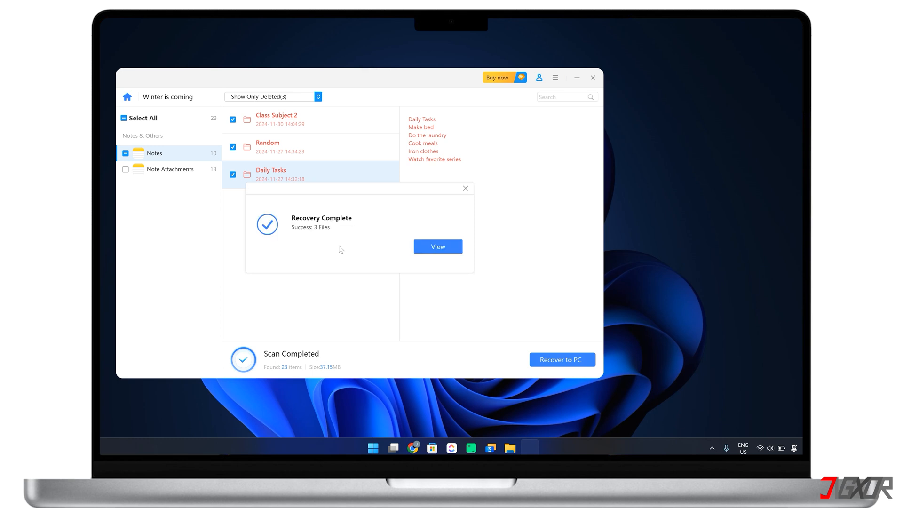
click(437, 246)
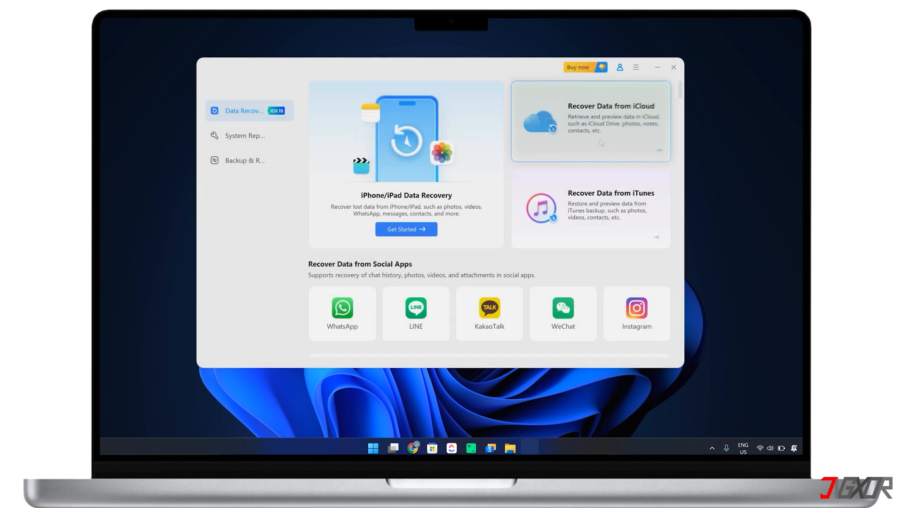
Start Recover Data from iCloud and log in with the Apple ID credentials
click(588, 122)
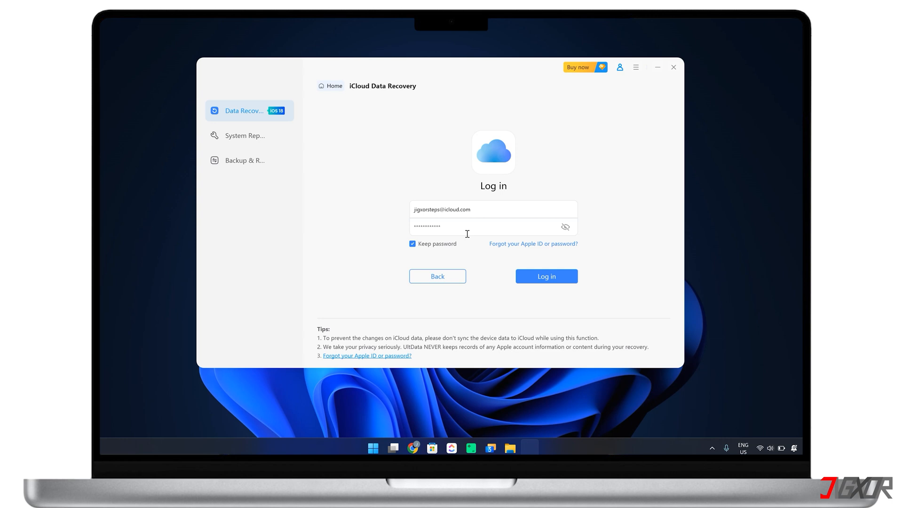
click(546, 277)
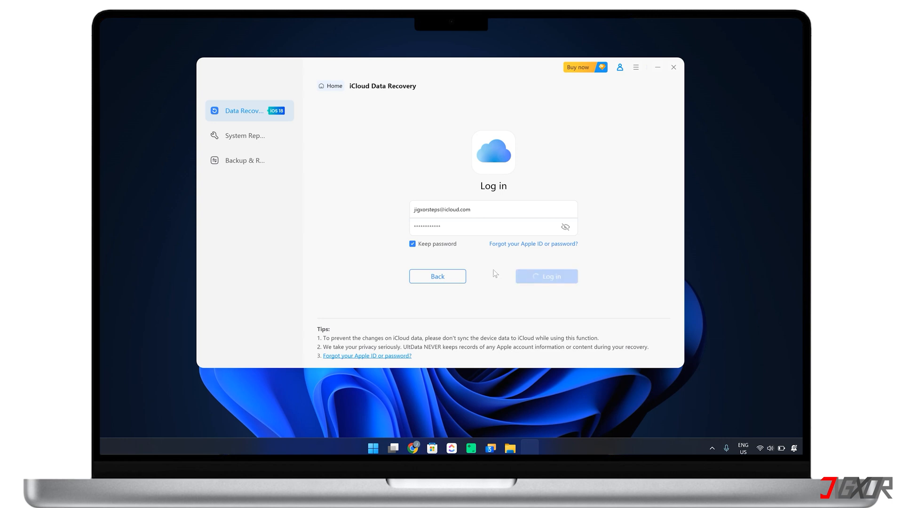
click(546, 275)
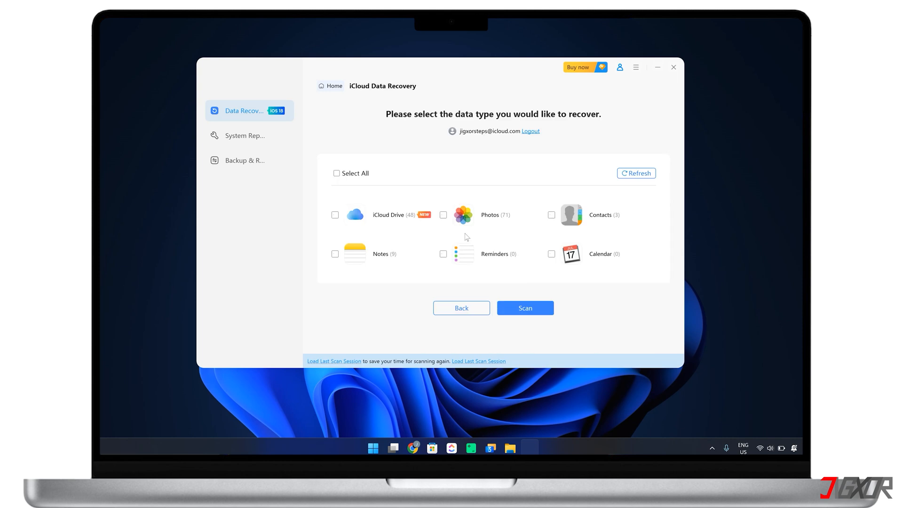
Scan the iCloud account for Notes, finding nine notes including Class Schedule
click(335, 253)
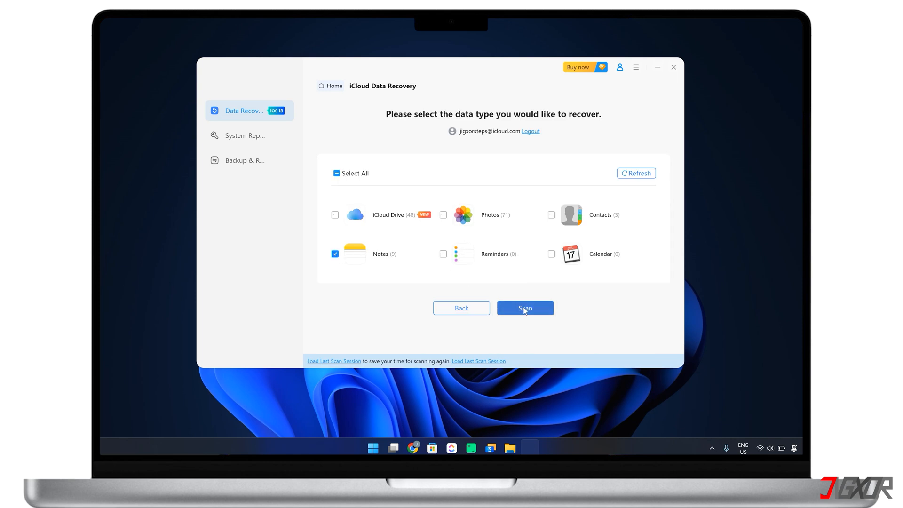
click(523, 309)
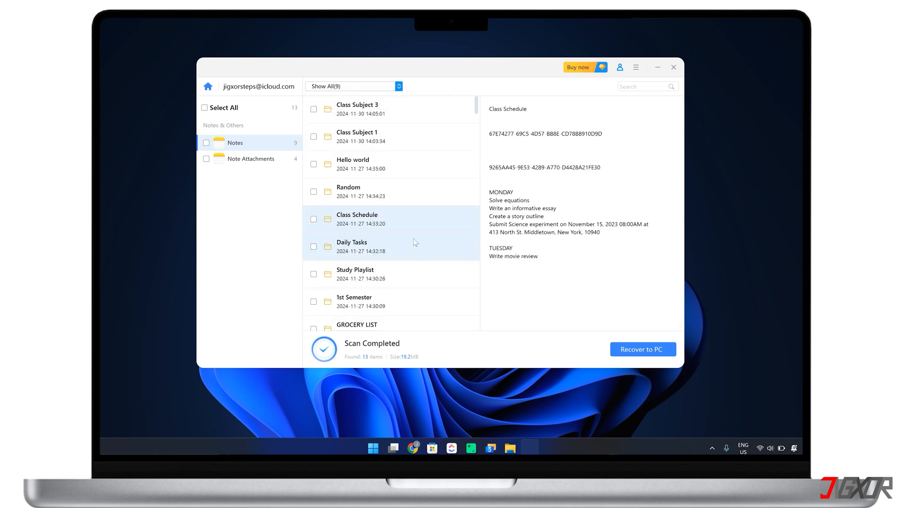
Tick Class Subject 1 alongside Class Subject 3 and proceed to recover them
click(313, 137)
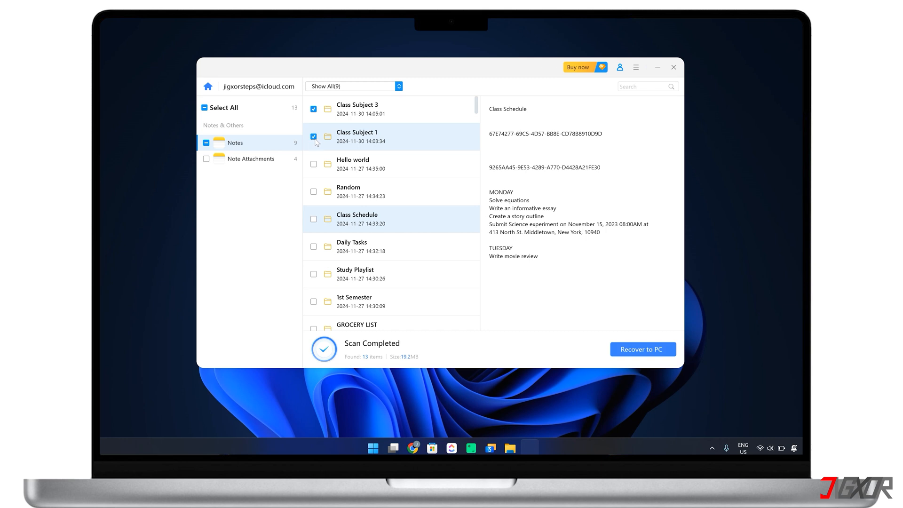
click(642, 348)
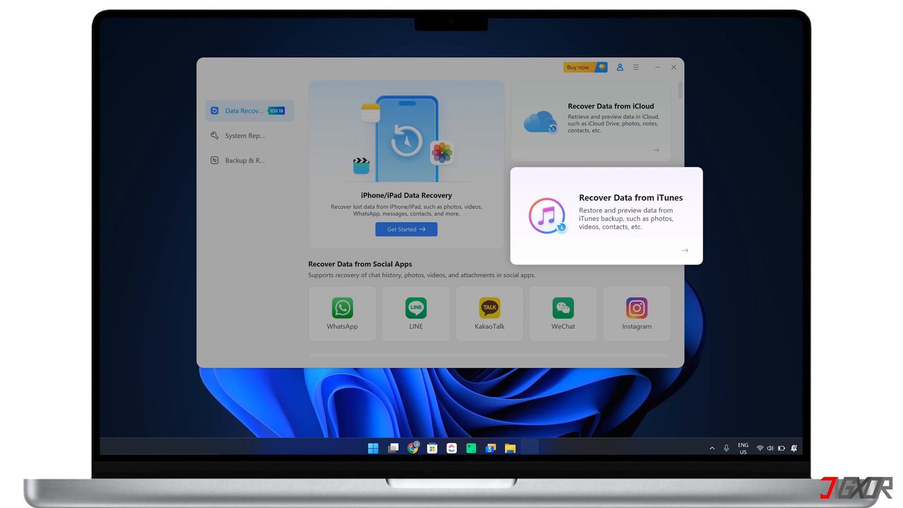
Import the backup folder via Recover Data from iTunes, listing the iPhone 12 backup 'Winter is coming'
click(604, 214)
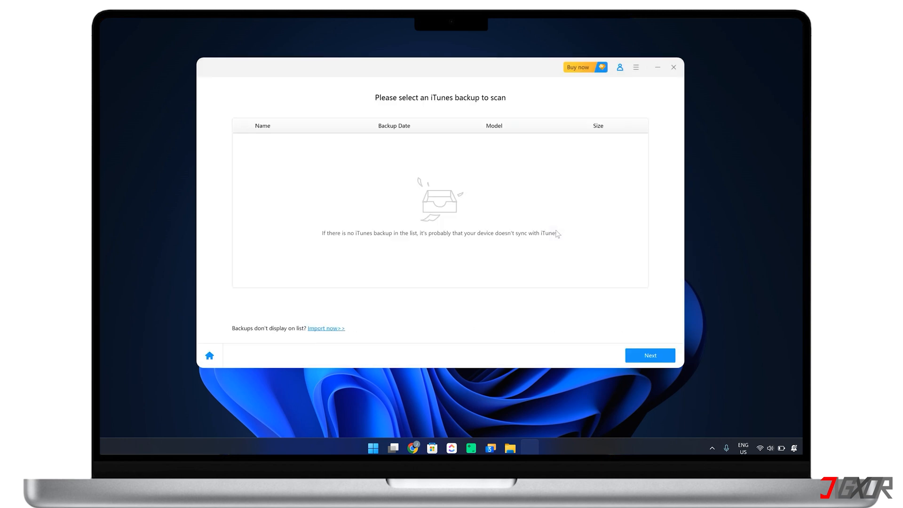
mouse_move(449, 275)
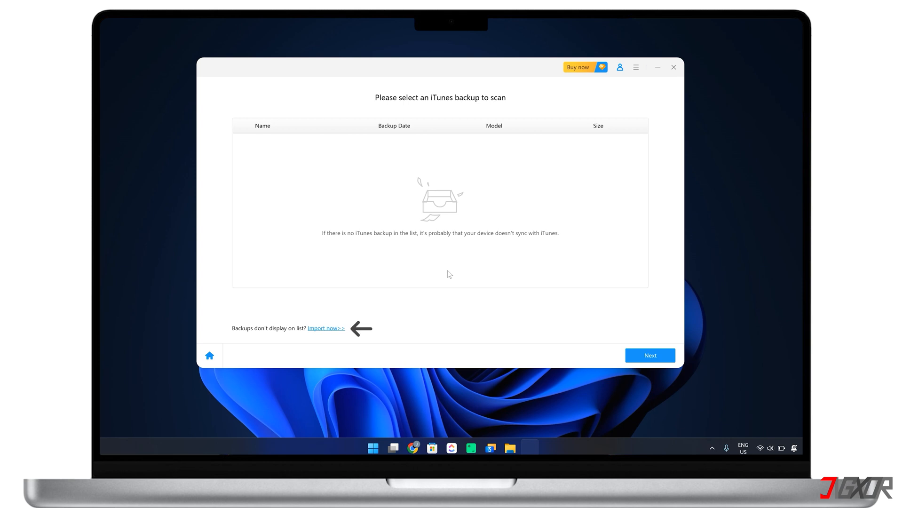
mouse_move(330, 333)
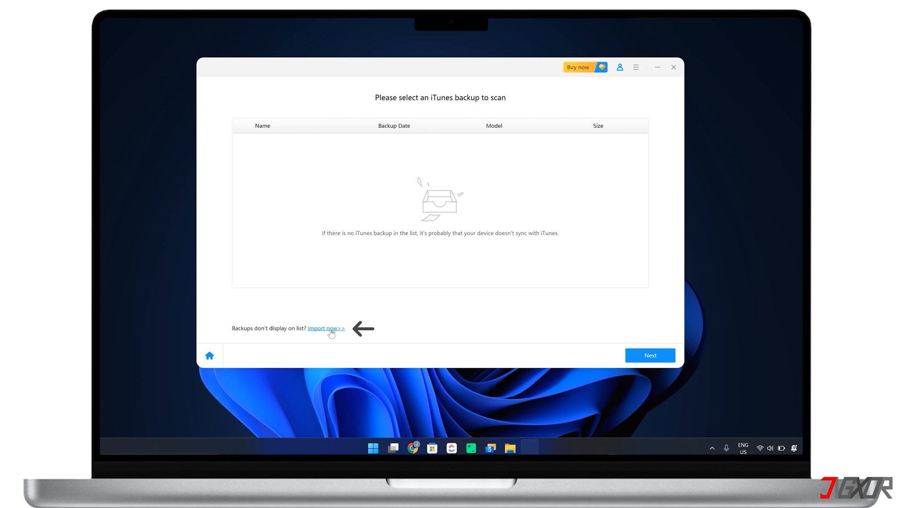
click(325, 328)
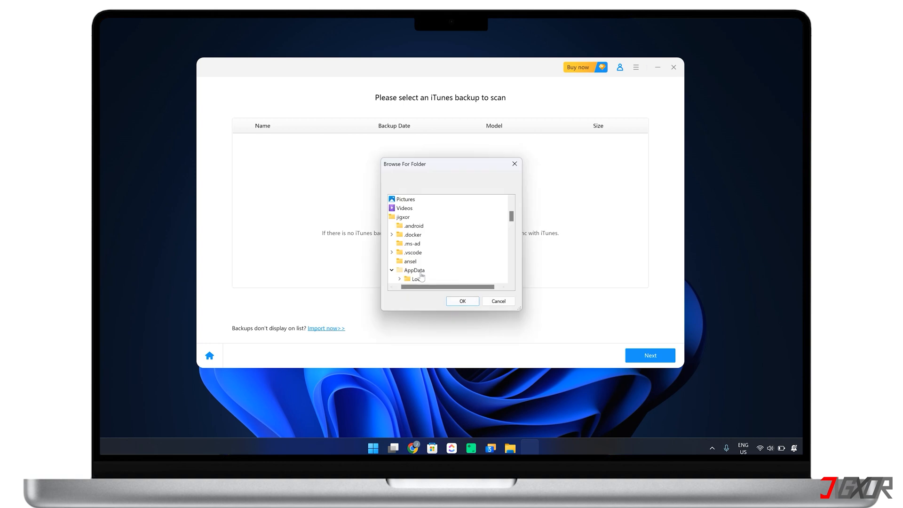
scroll(down, 3)
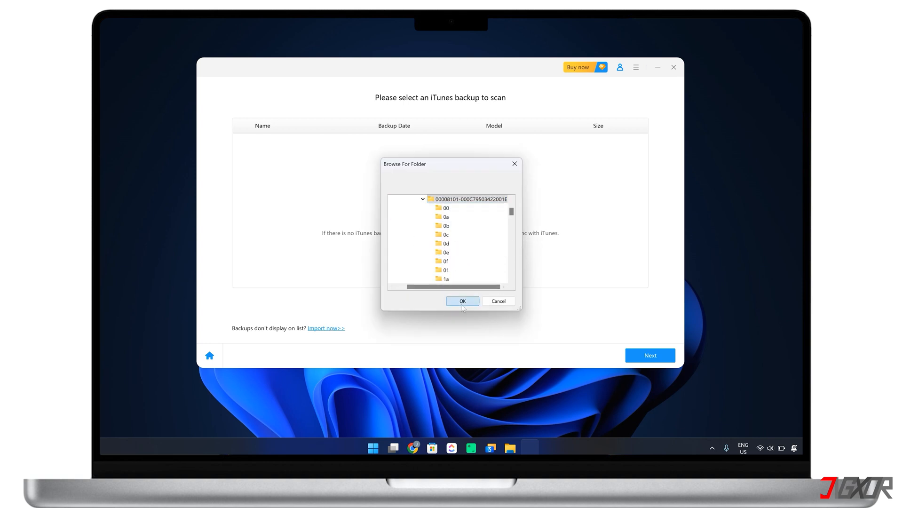
click(462, 301)
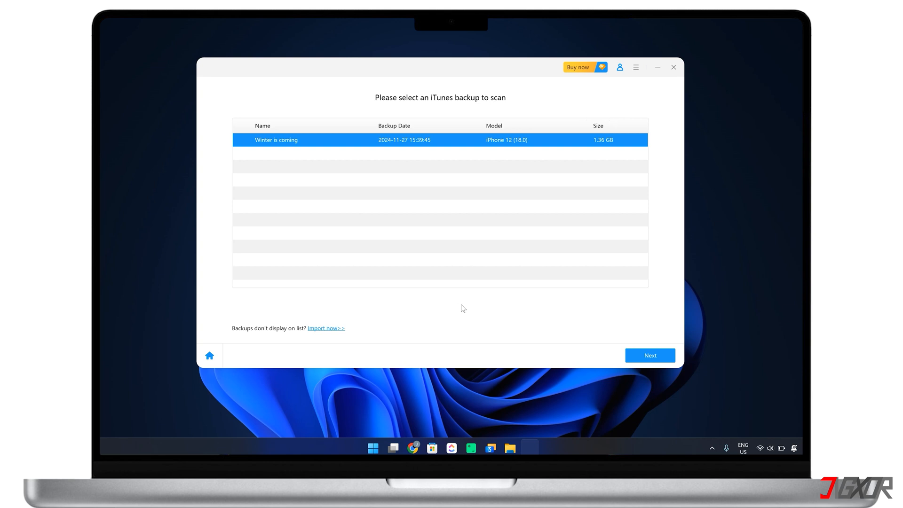
mouse_move(650, 354)
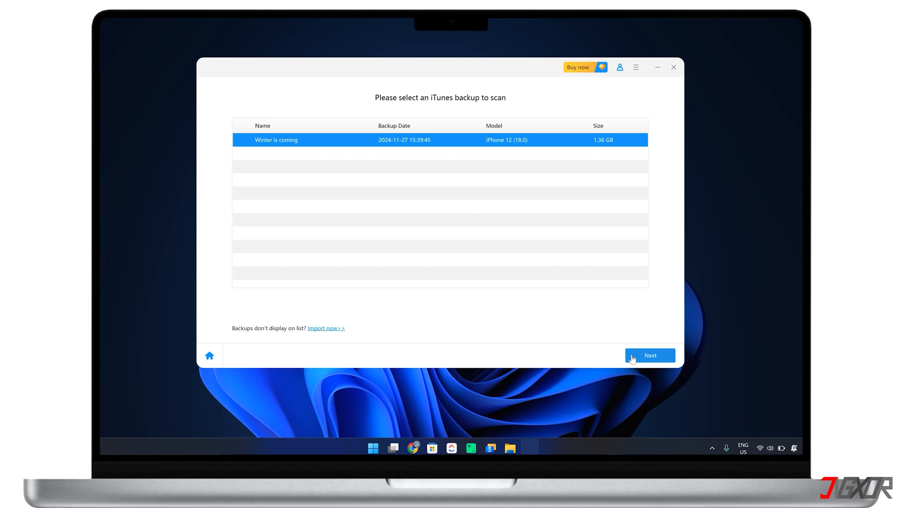
Scan the Winter is coming backup for Notes, finding seven notes
click(650, 356)
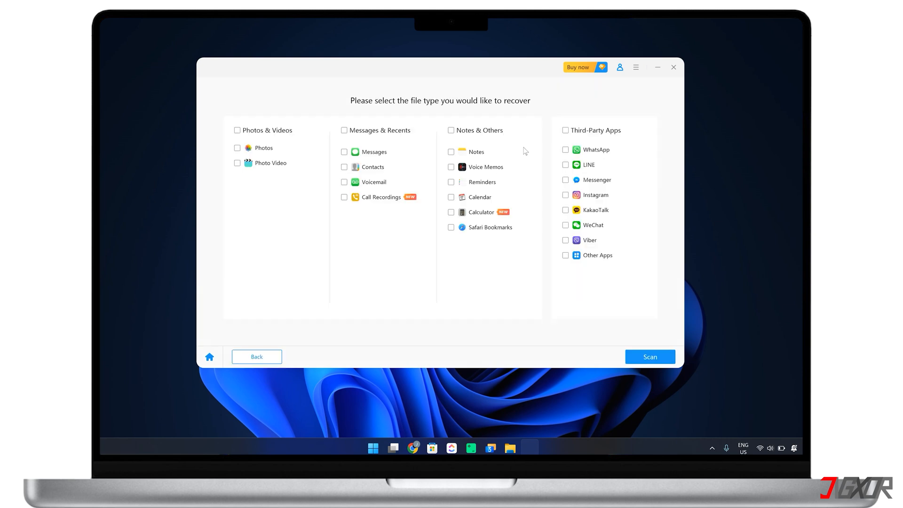
click(450, 151)
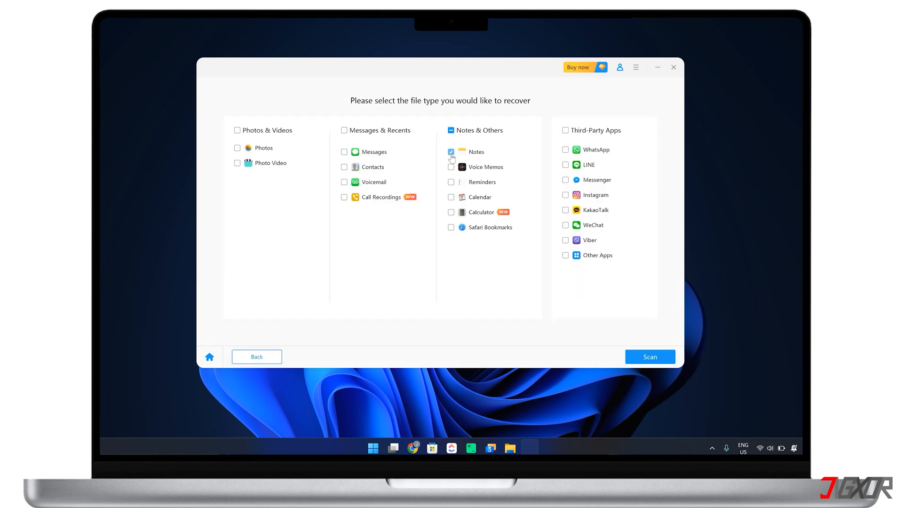
click(450, 151)
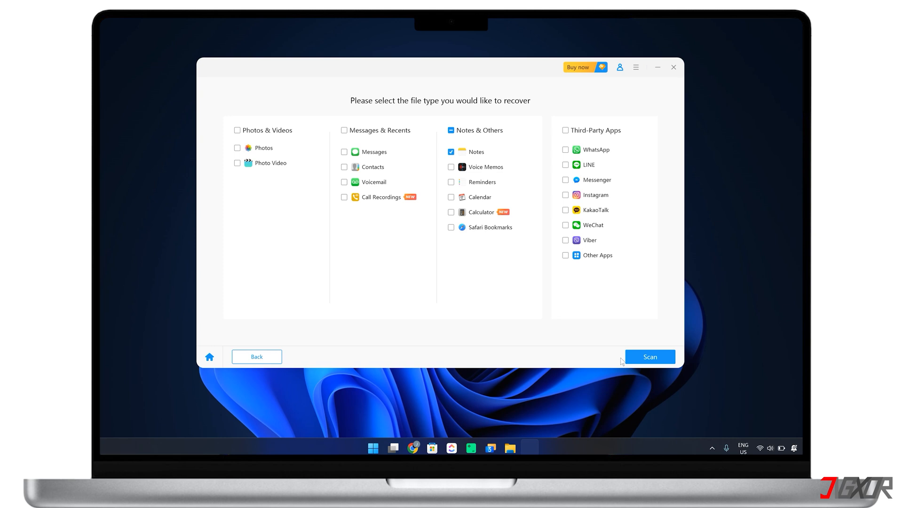
click(649, 356)
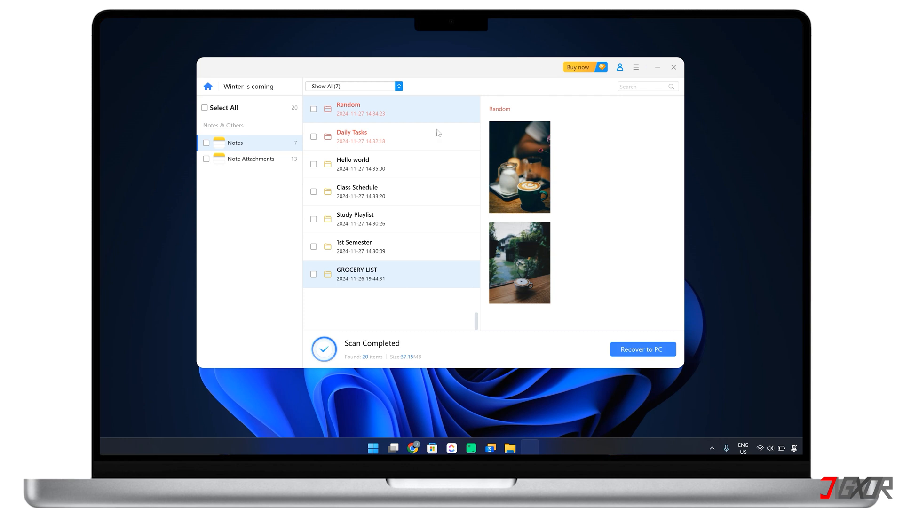
Recover the checked notes Random, Daily Tasks and Hello world to the PC's Files folder
click(351, 136)
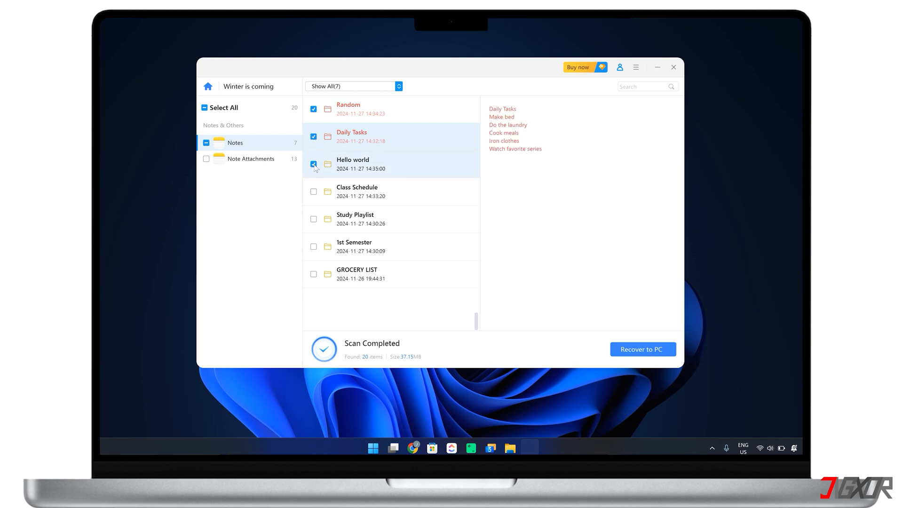
click(642, 348)
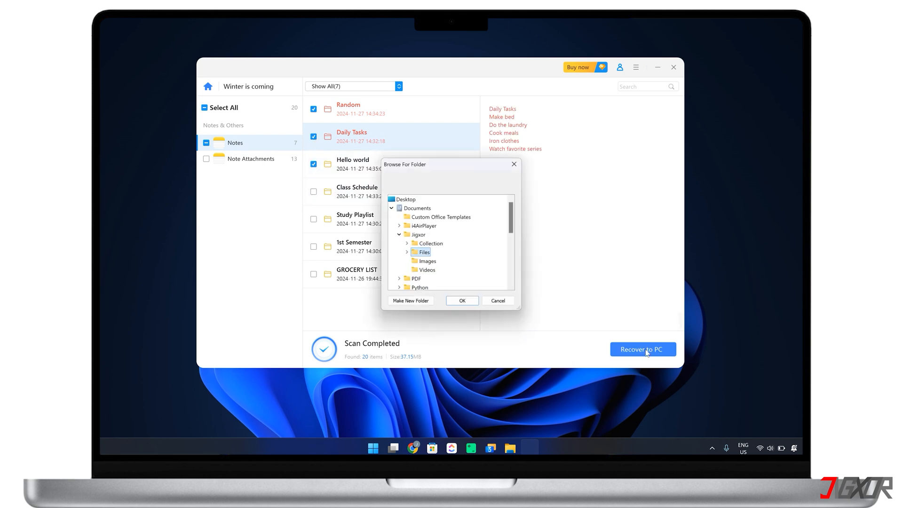
click(461, 300)
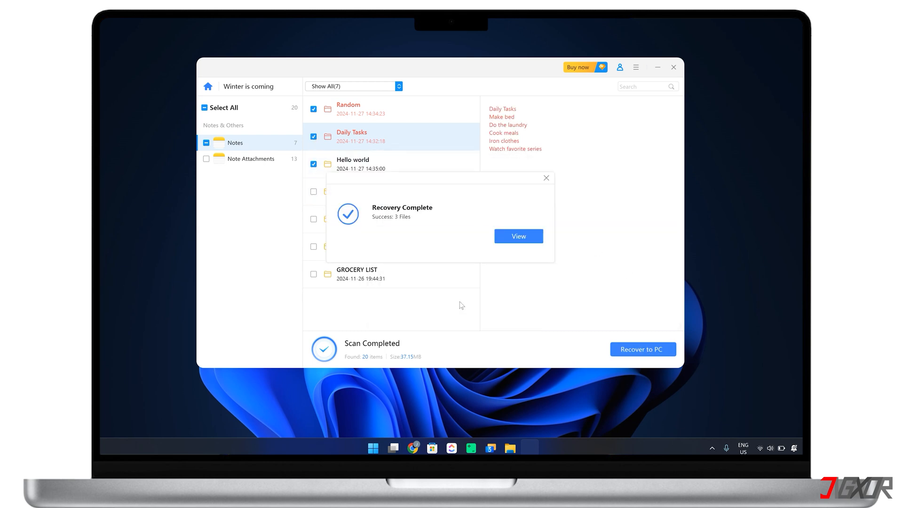